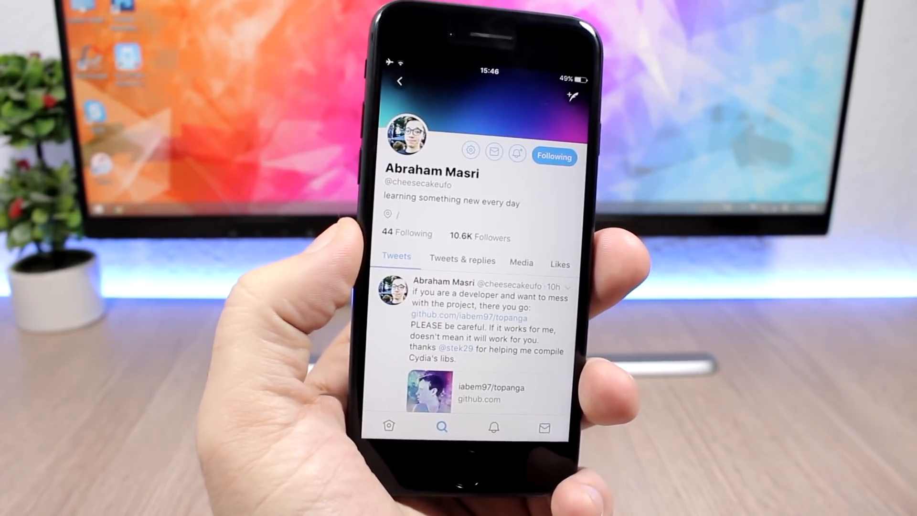
{"action": "scroll", "scroll_direction": "up", "scroll_amount": 3}
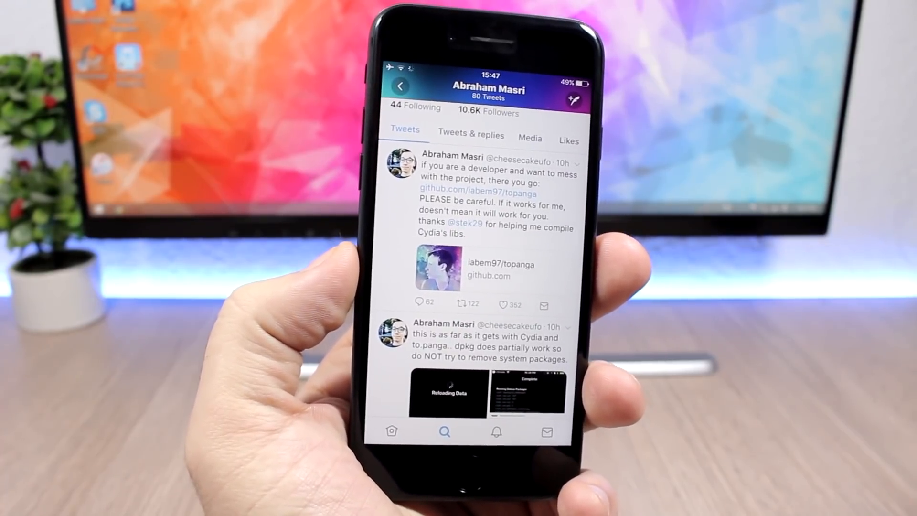
{"action": "scroll", "scroll_direction": "down", "scroll_amount": 3}
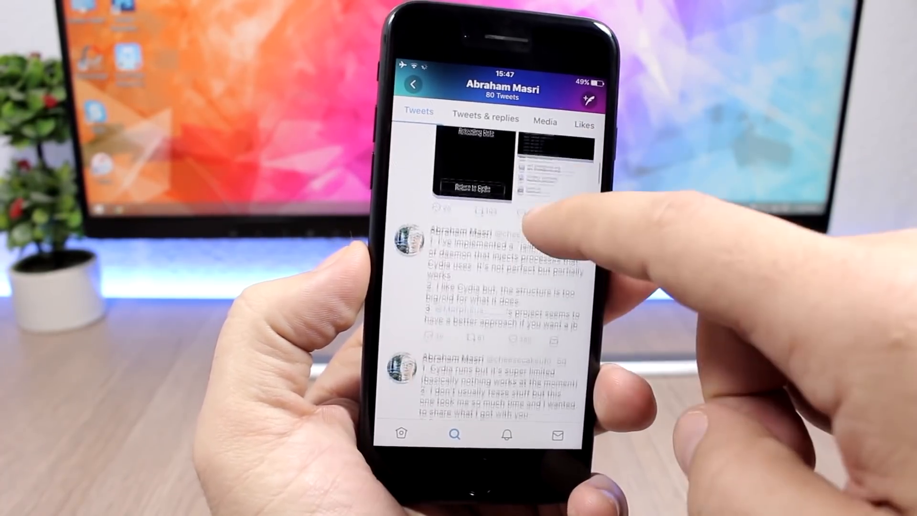